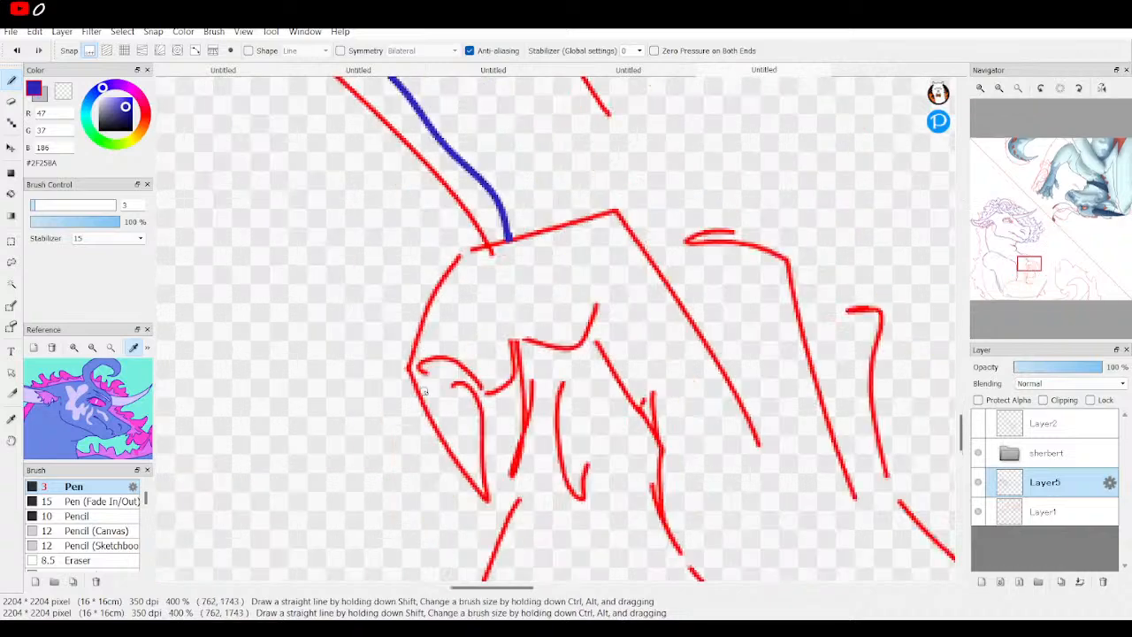
# - Trace the red claw's outer curve and the paw's left edge in blue
pyautogui.moveTo(411, 371); pyautogui.dragTo(513, 513)
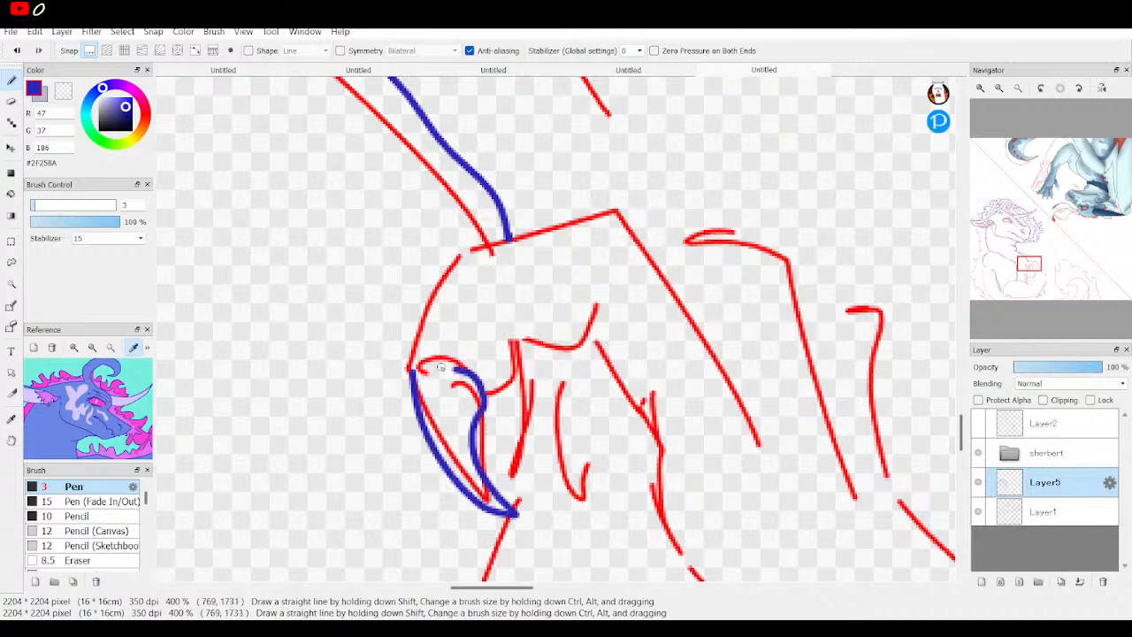
pyautogui.moveTo(416, 369); pyautogui.dragTo(460, 368)
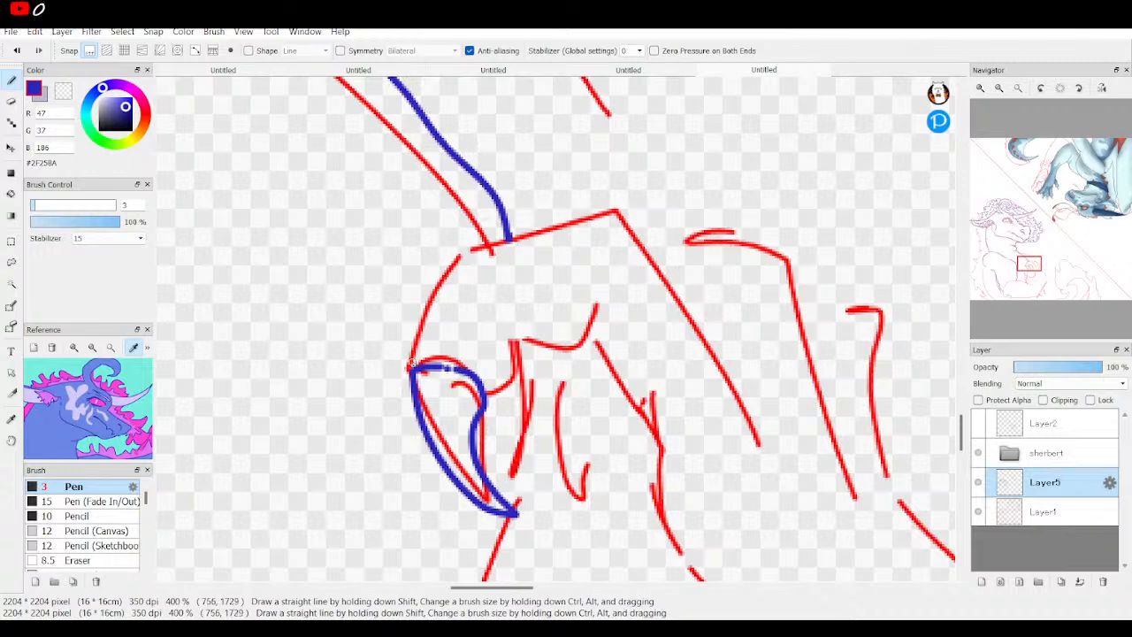
pyautogui.moveTo(429, 296)
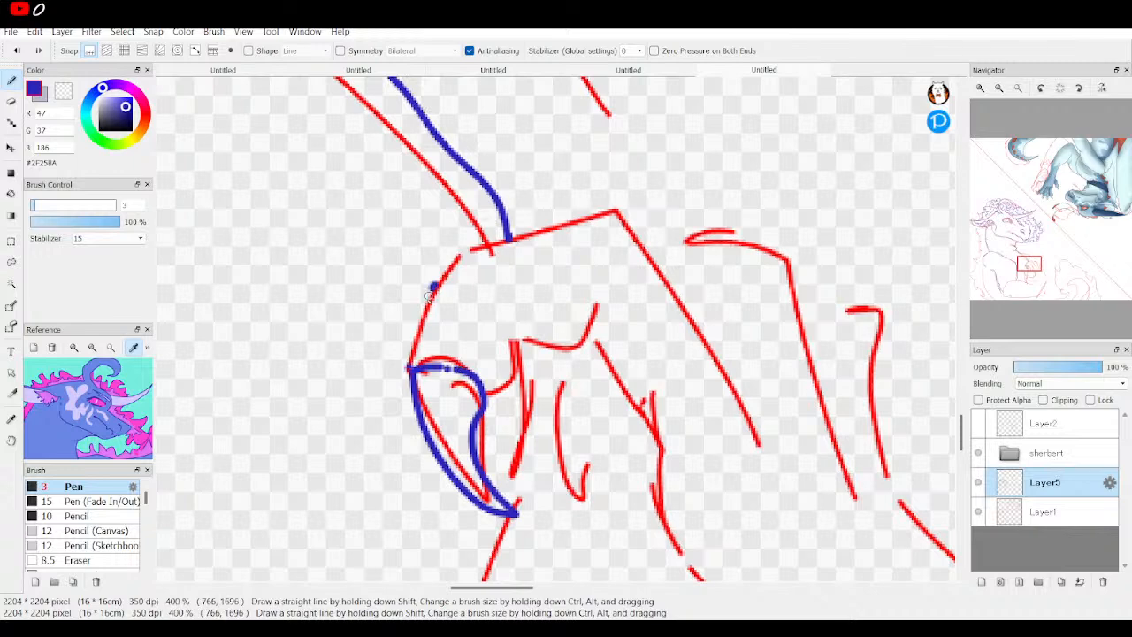
pyautogui.moveTo(434, 287); pyautogui.dragTo(398, 372)
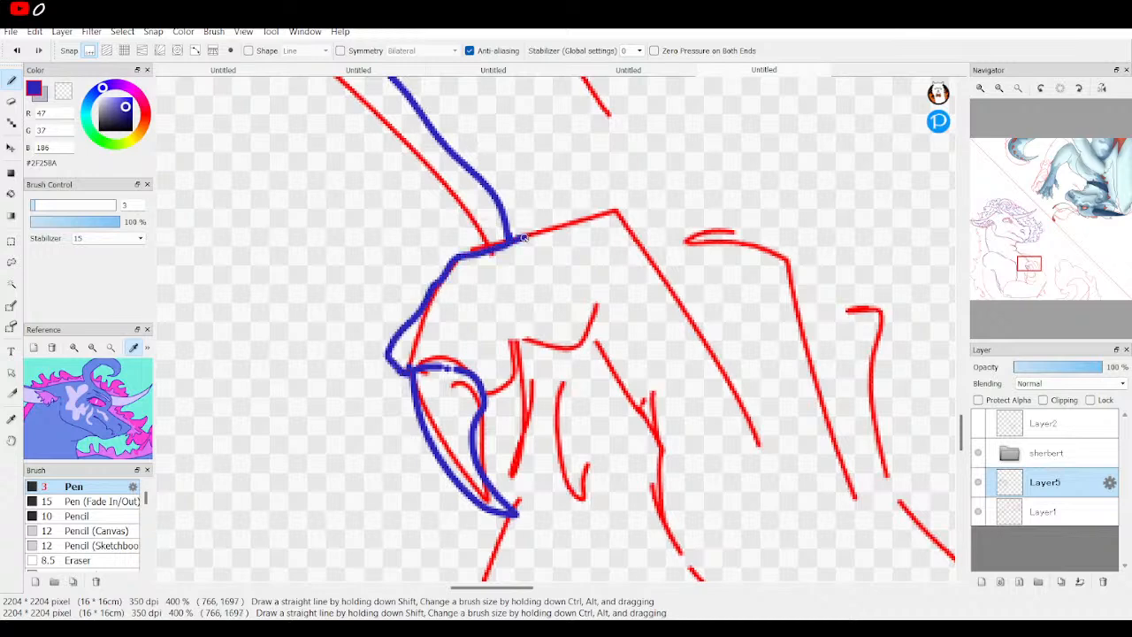
# - Ink the paw's top edge, right edge, finger line and inner right line in blue
pyautogui.moveTo(520, 238); pyautogui.dragTo(651, 252)
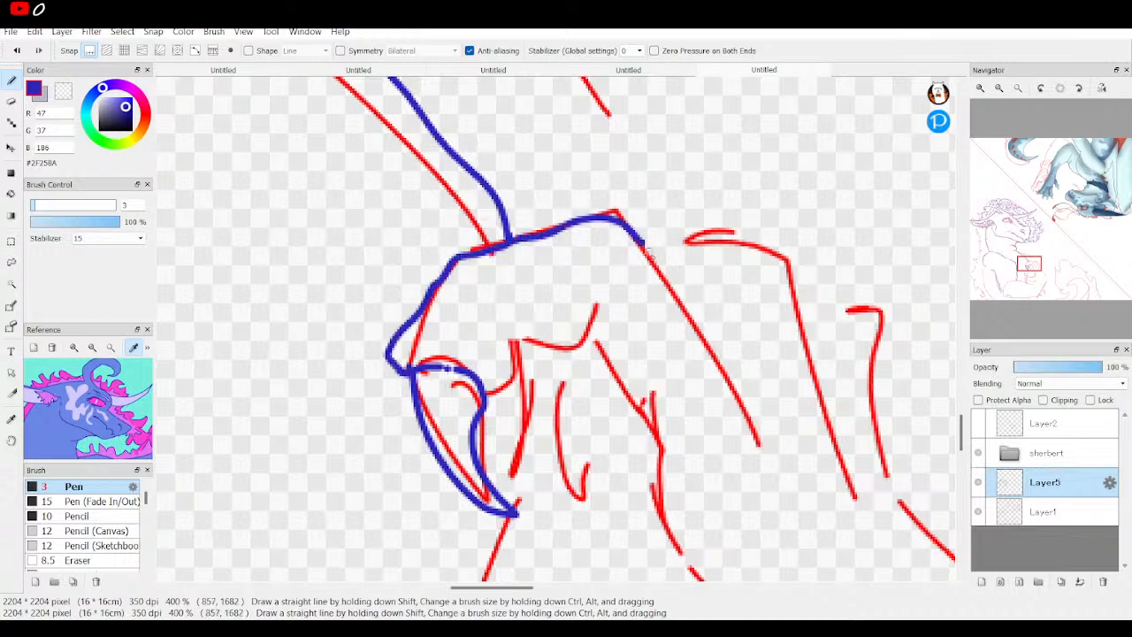
pyautogui.moveTo(641, 244); pyautogui.dragTo(756, 439)
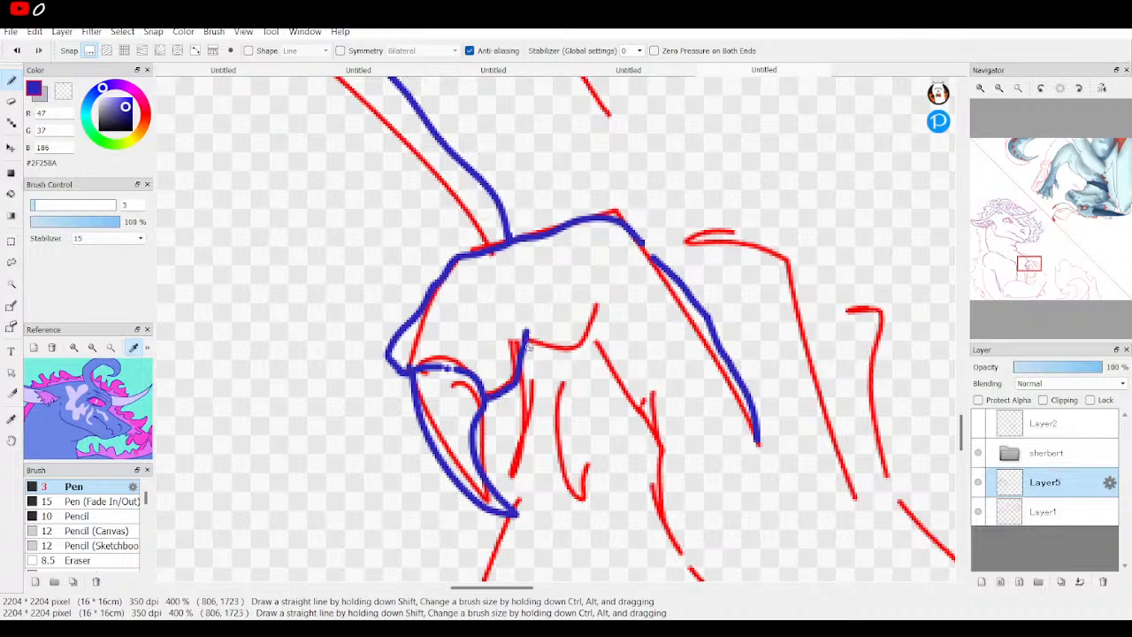
pyautogui.moveTo(522, 349); pyautogui.dragTo(606, 334)
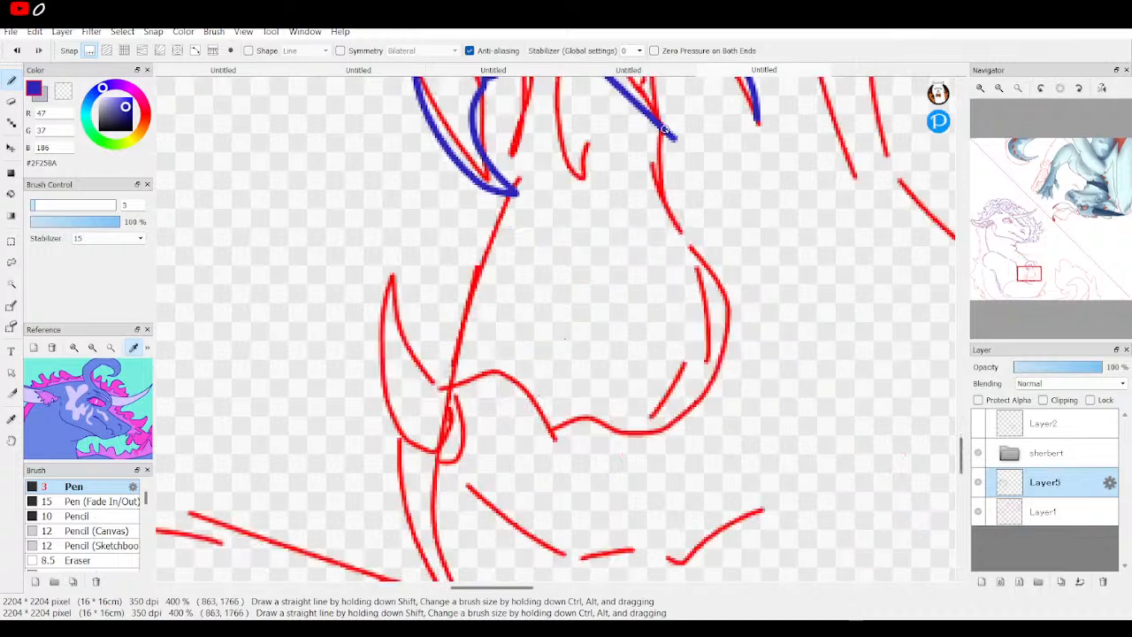
# - Trace the toe's right side, its lower-left curve, the long curve below and an inner mark
pyautogui.moveTo(663, 133); pyautogui.dragTo(721, 345)
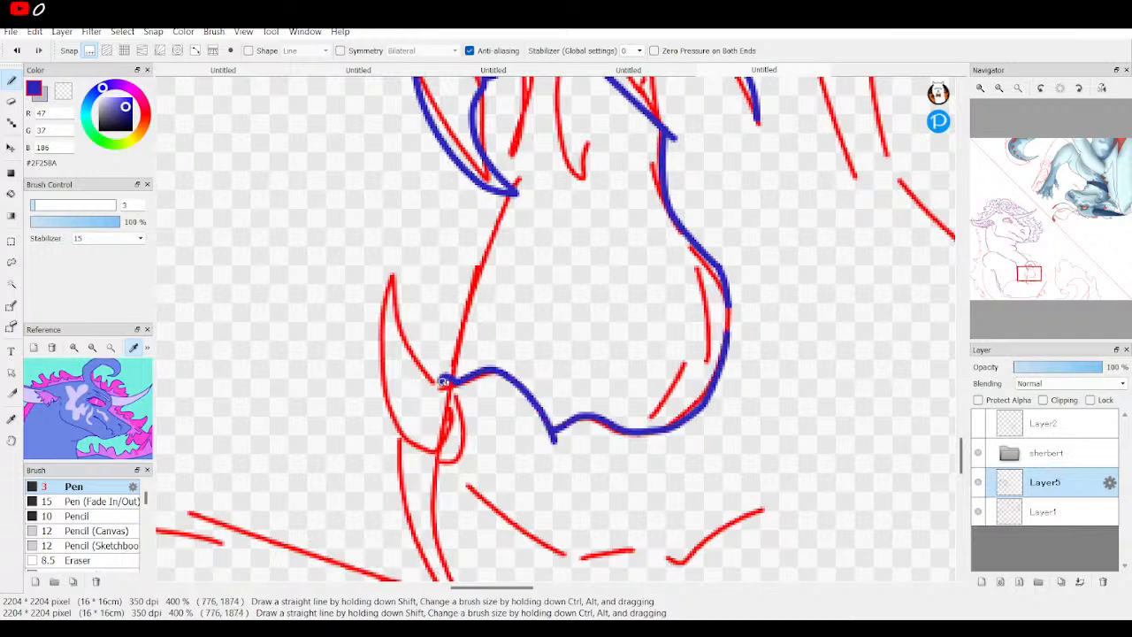
pyautogui.moveTo(442, 380); pyautogui.dragTo(438, 460)
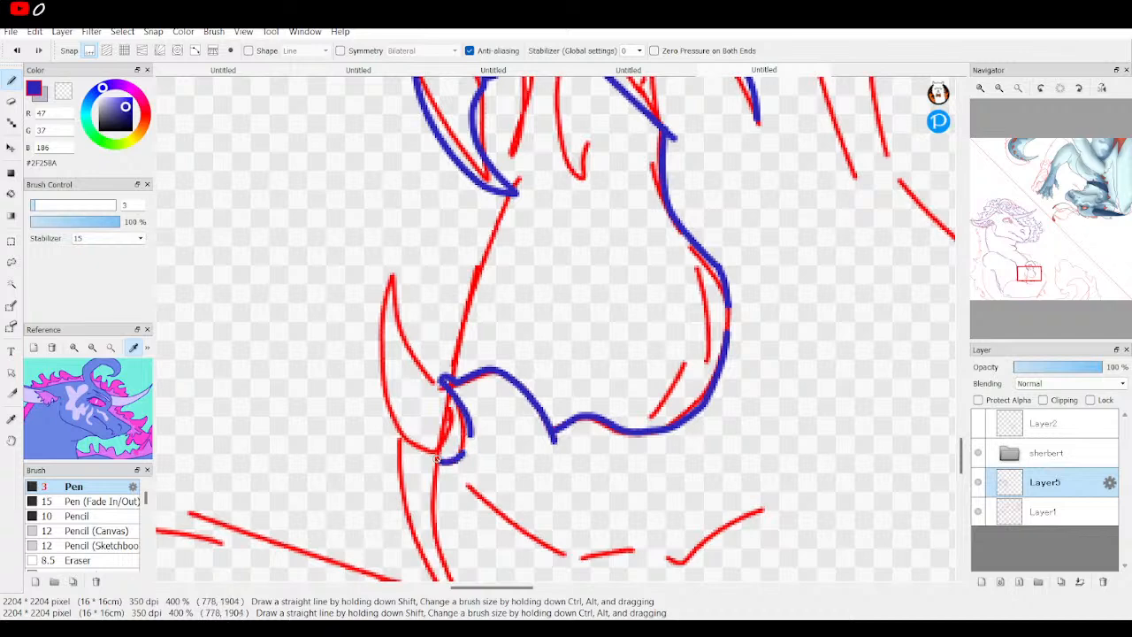
pyautogui.moveTo(438, 456); pyautogui.dragTo(548, 553)
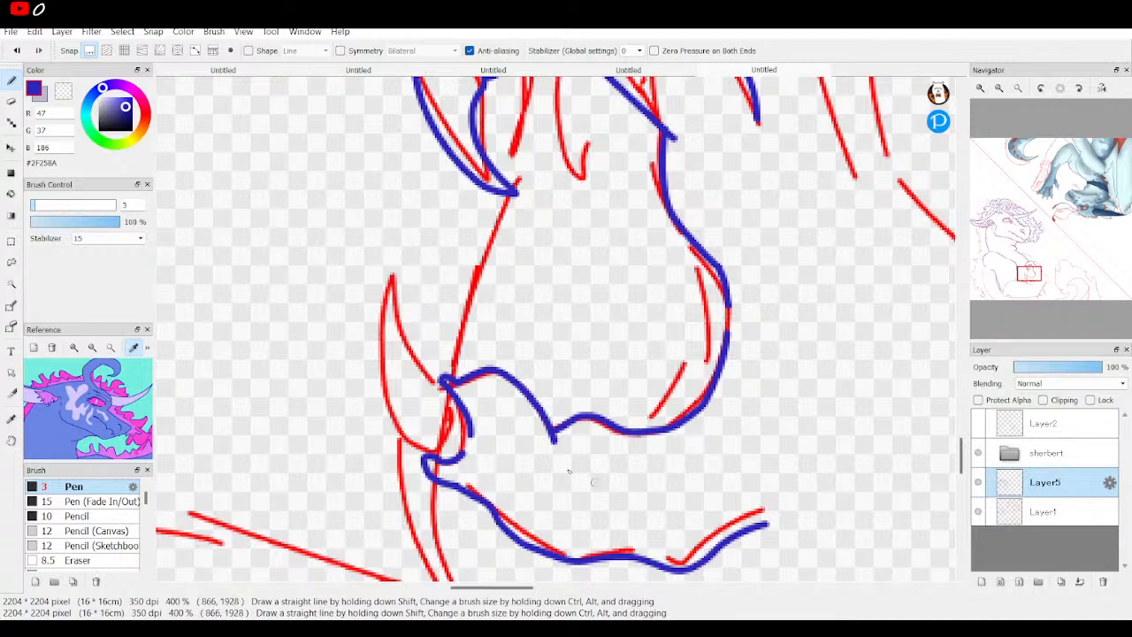
pyautogui.moveTo(557, 460); pyautogui.dragTo(558, 487)
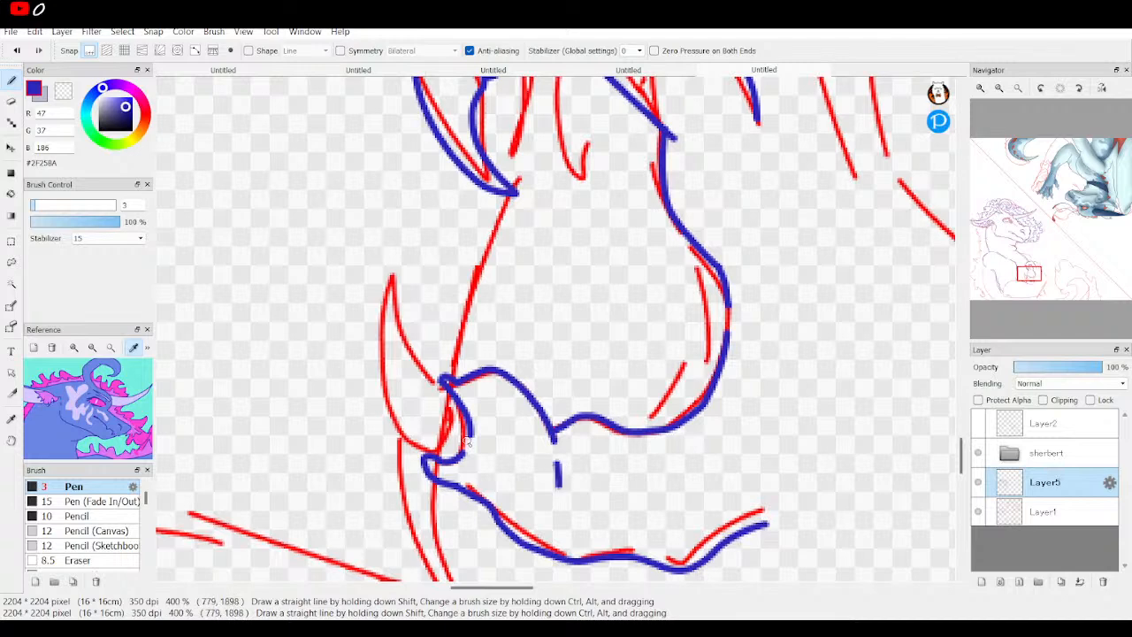
pyautogui.moveTo(425, 454)
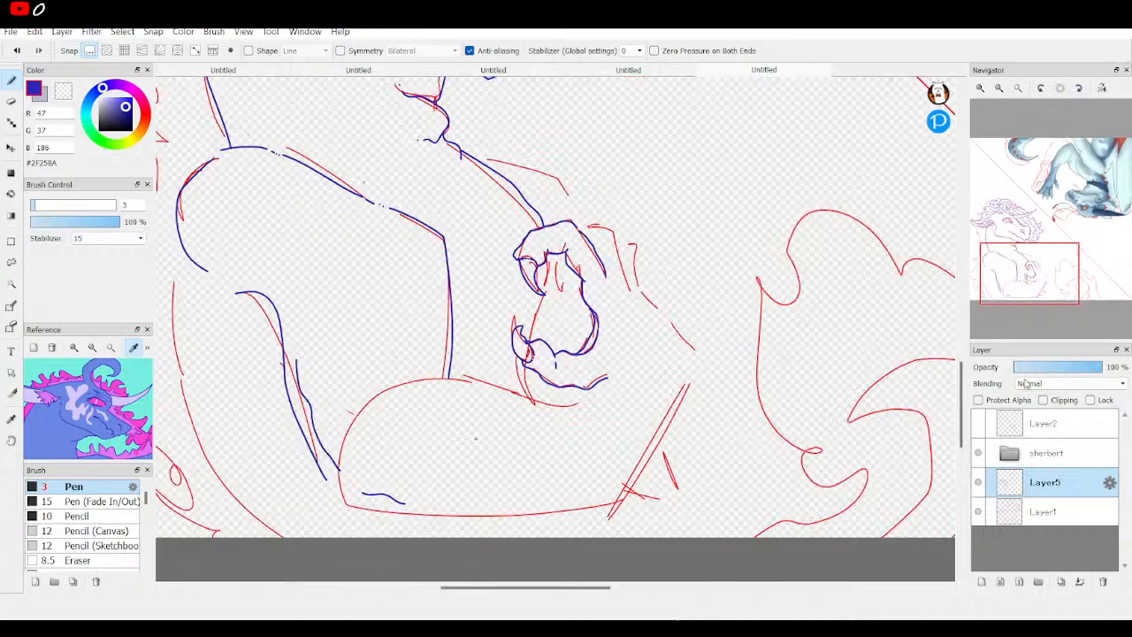
# - Zoom the canvas view out to 100%
pyautogui.click(977, 511)
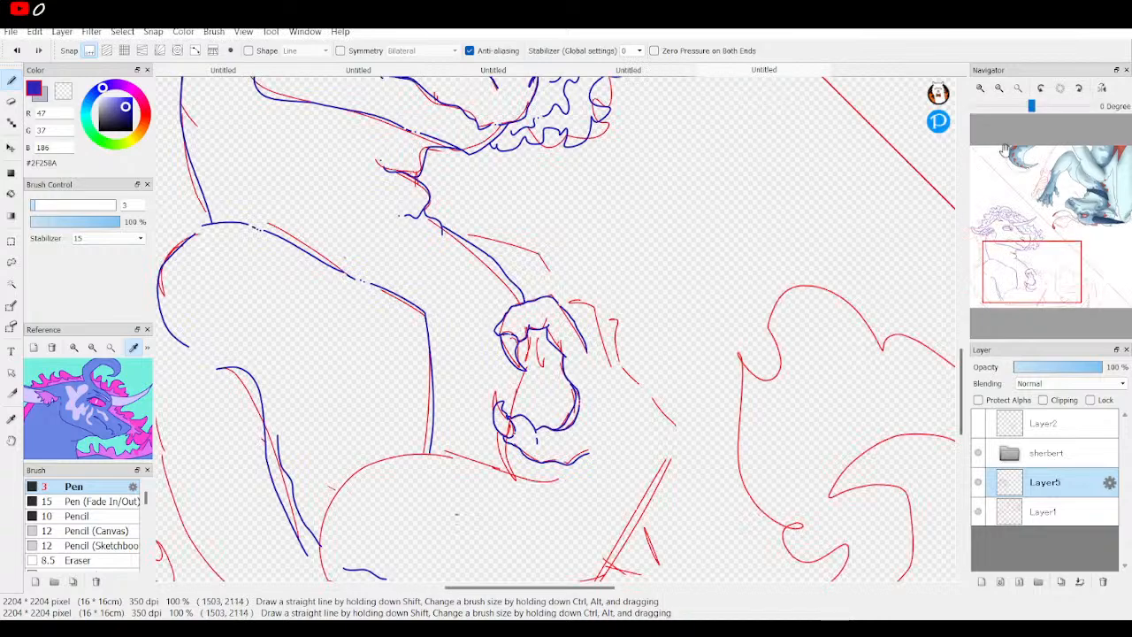
# - Zoom to 150% and ink the diagonal edge right of the paw in blue
pyautogui.click(980, 87)
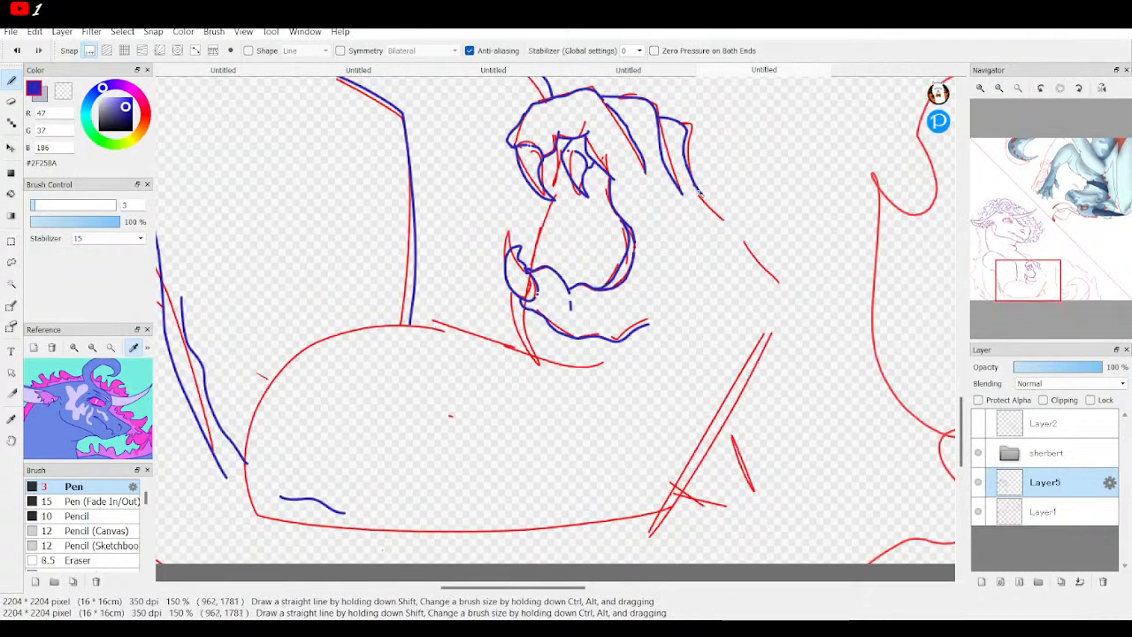
pyautogui.moveTo(698, 190); pyautogui.dragTo(788, 283)
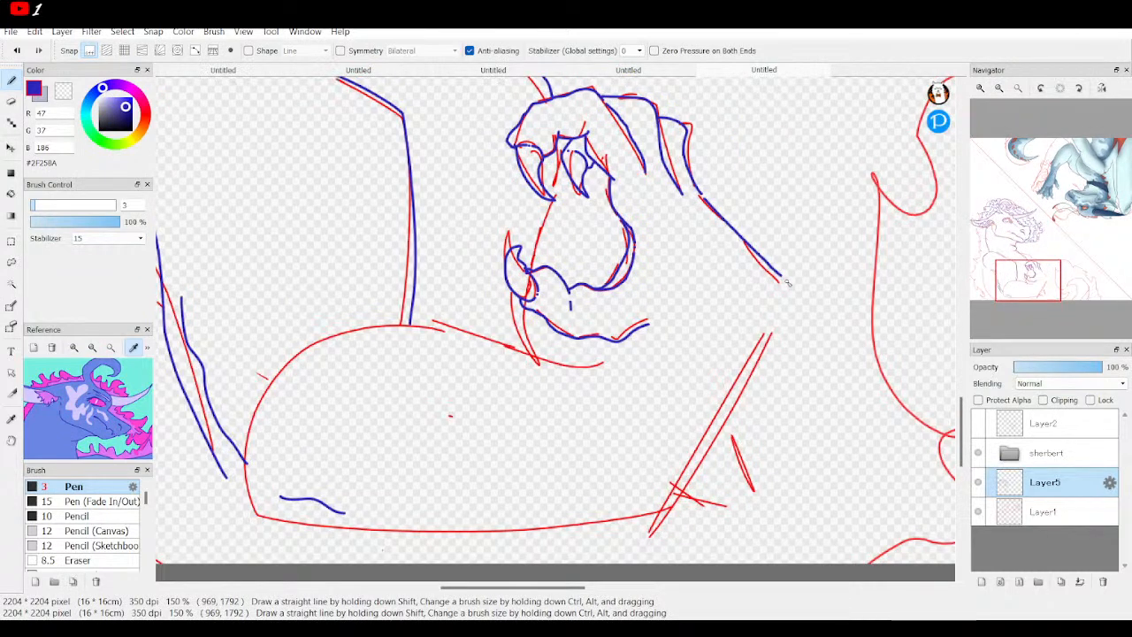